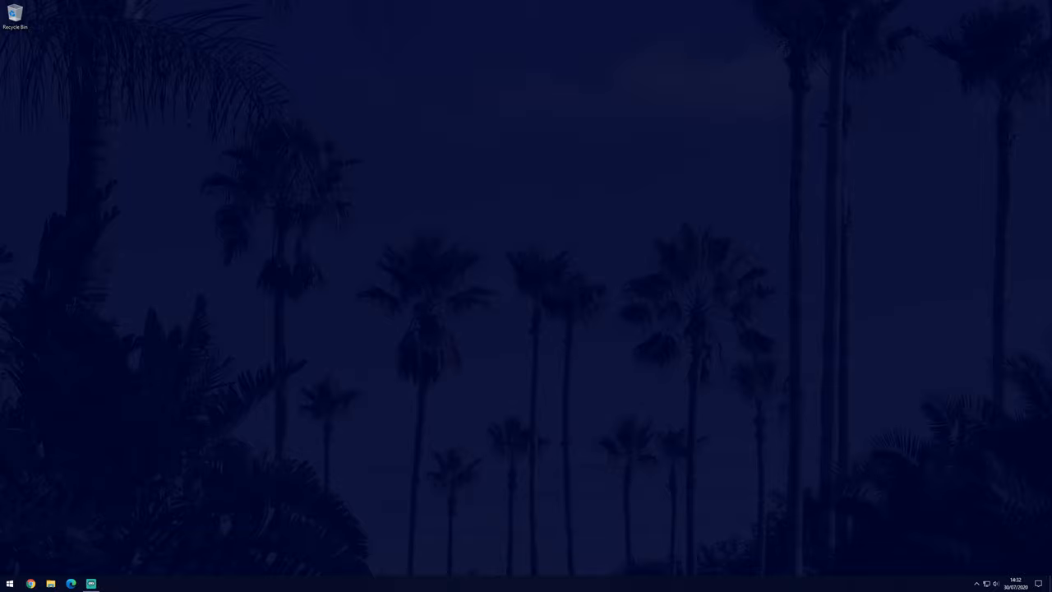
Launch Control Panel from a 'control panel' search in the Start menu
click(9, 583)
text(con)
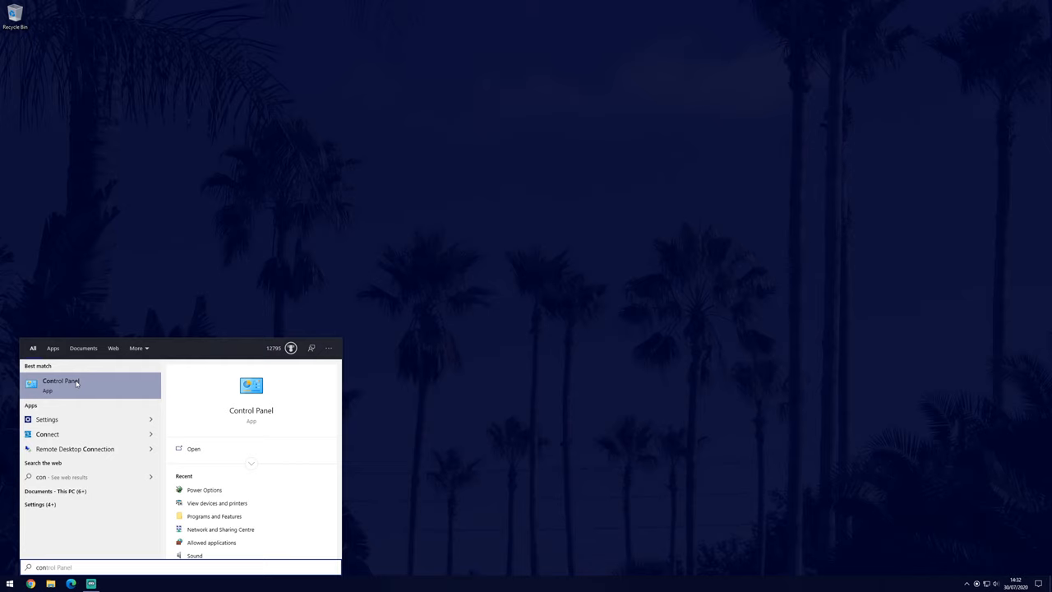
click(60, 384)
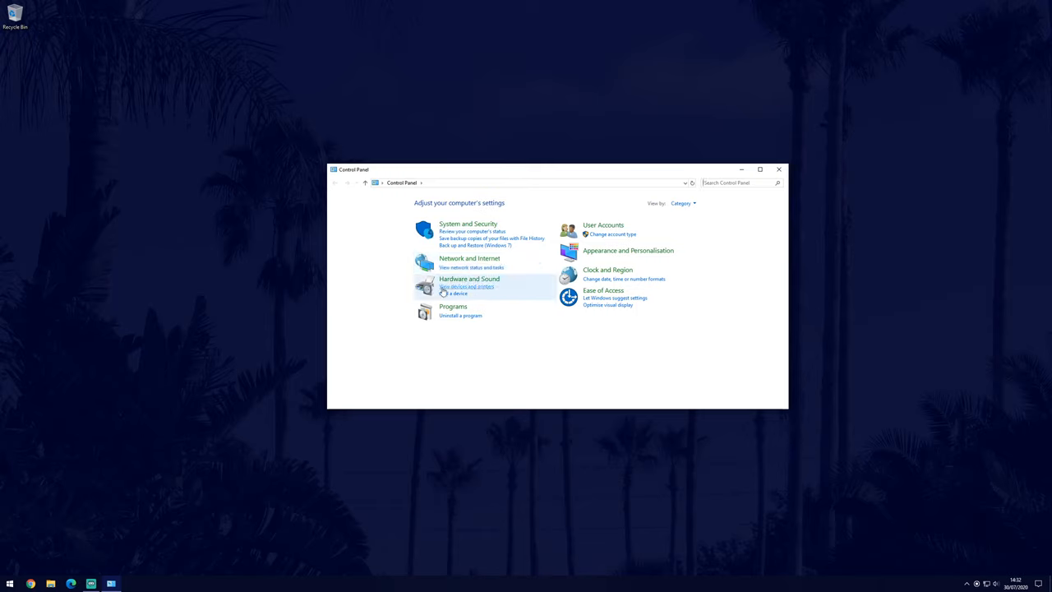
Show Devices and Printers and select the HP Deskjet 2540 series printer
click(465, 287)
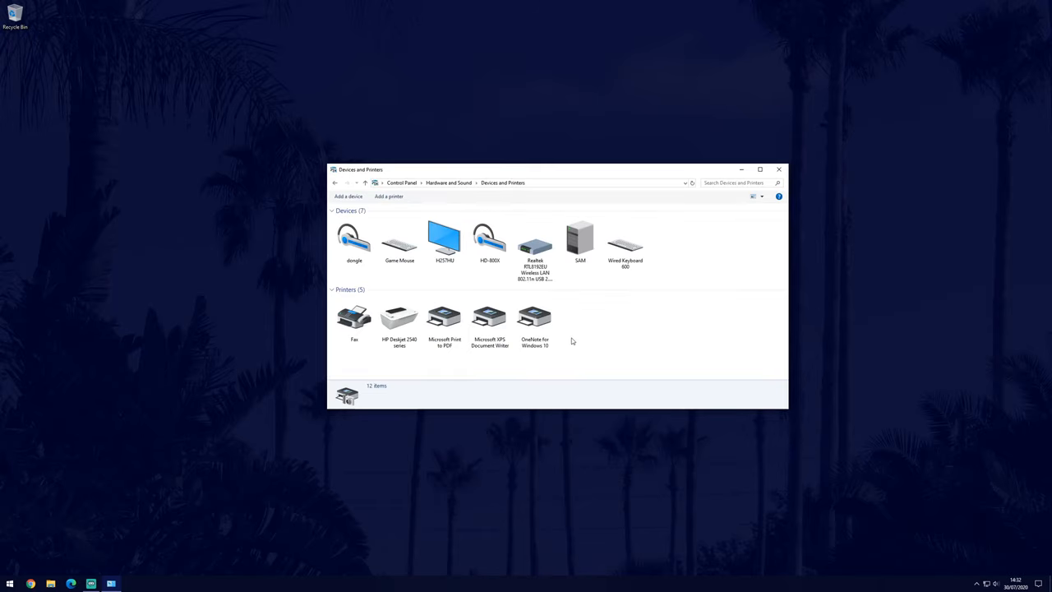
click(399, 317)
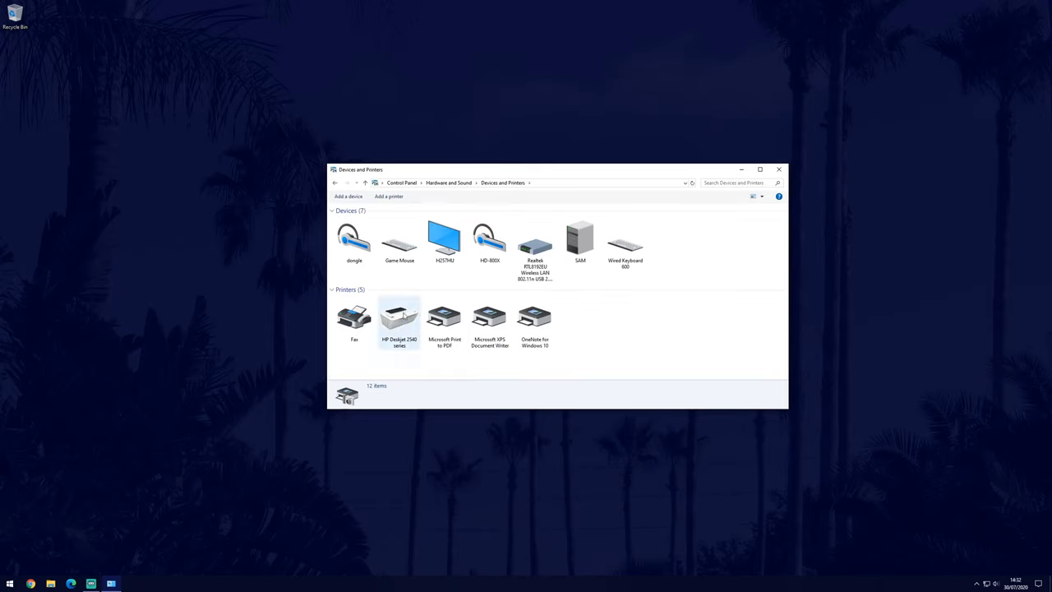
mouse_move(399, 318)
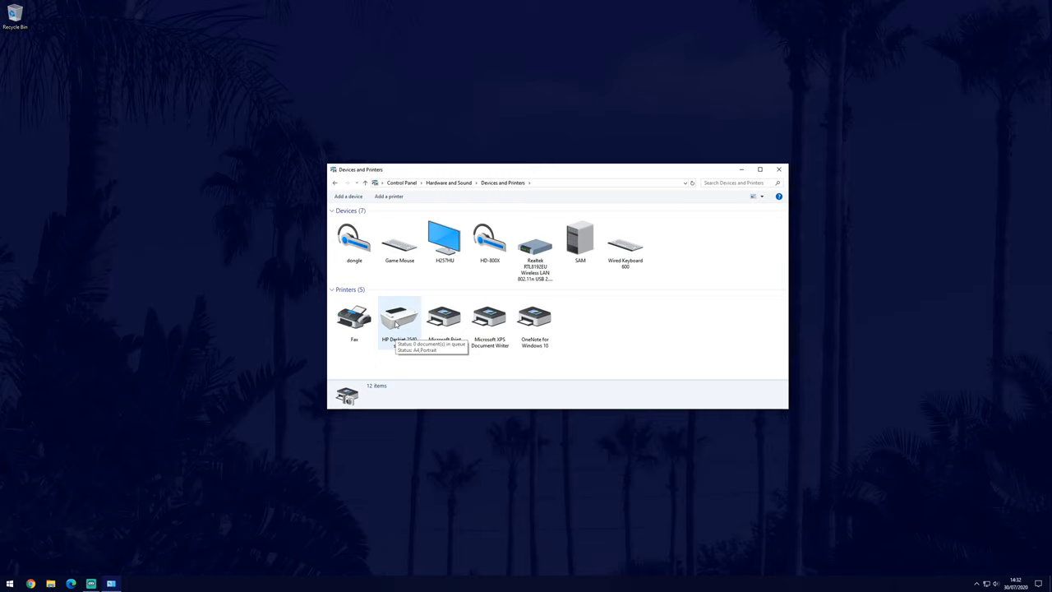
mouse_move(404, 361)
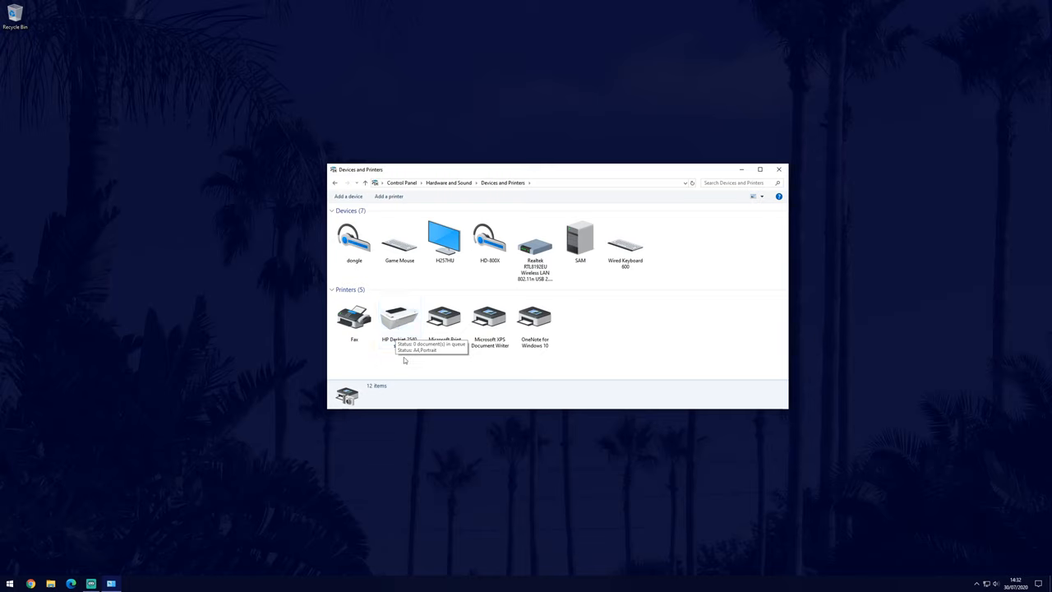
mouse_move(404, 370)
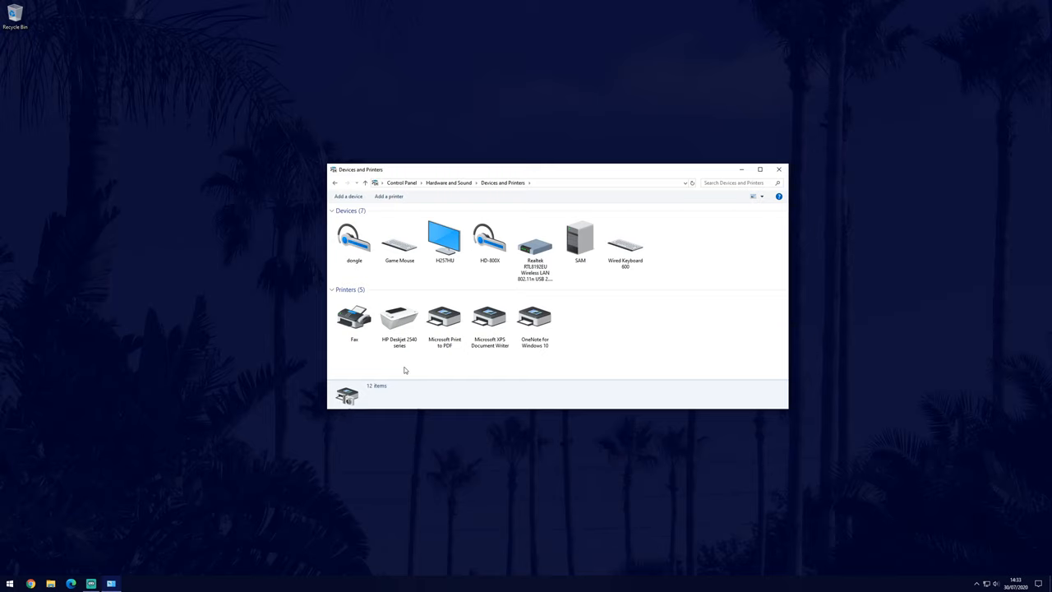
Troubleshoot the HP Deskjet 2540 series, then close the troubleshooter once it finds nothing
click(398, 319)
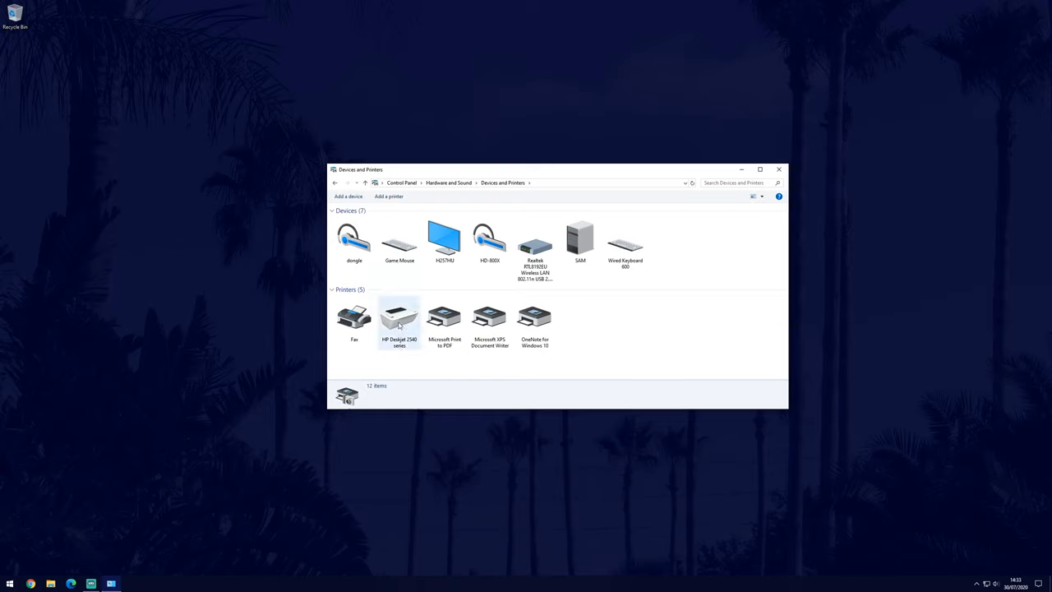
right_click(398, 317)
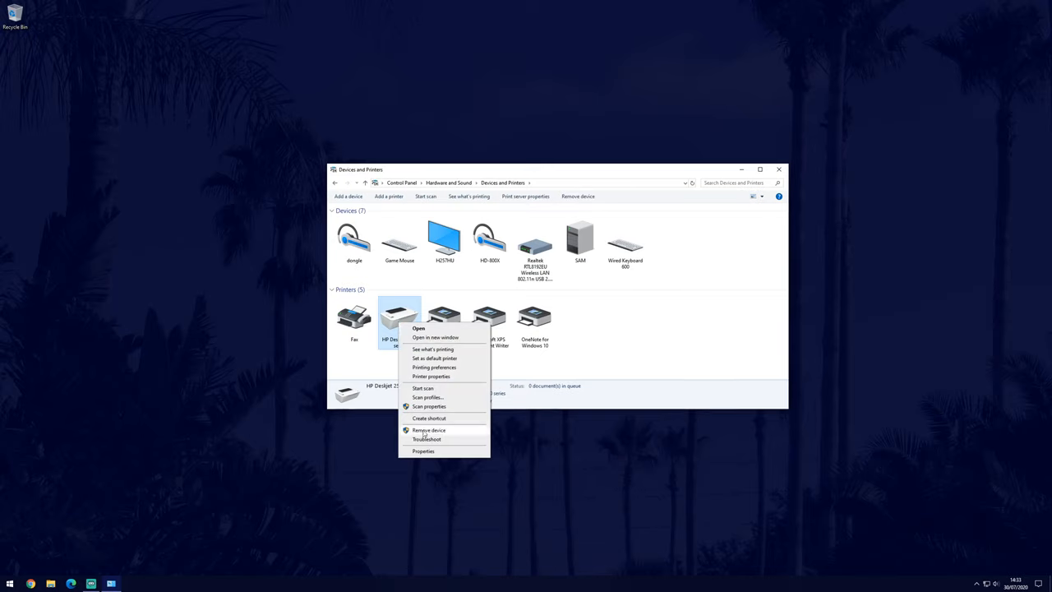
click(427, 438)
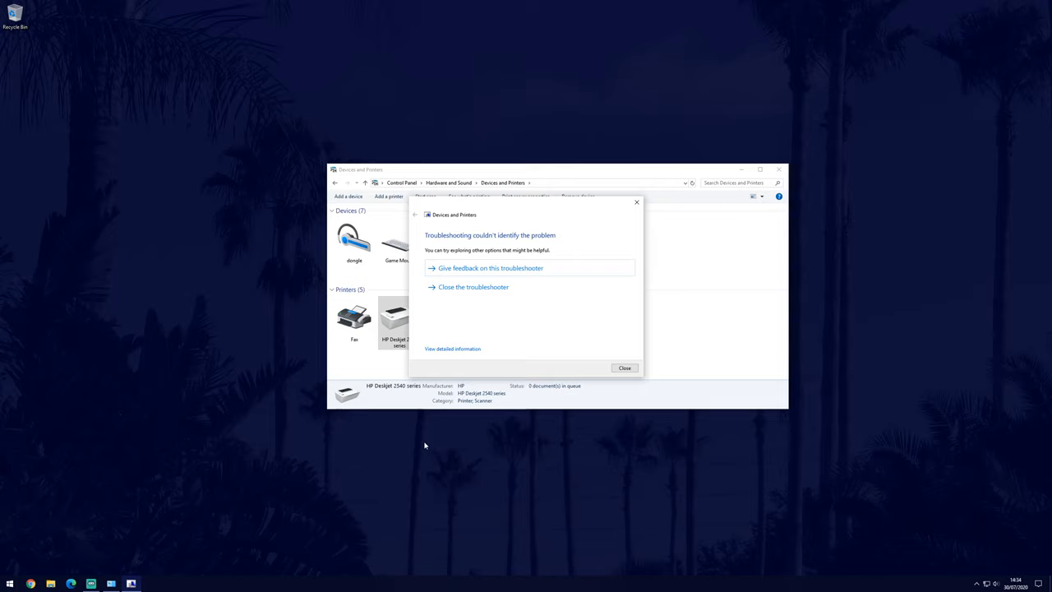
click(624, 368)
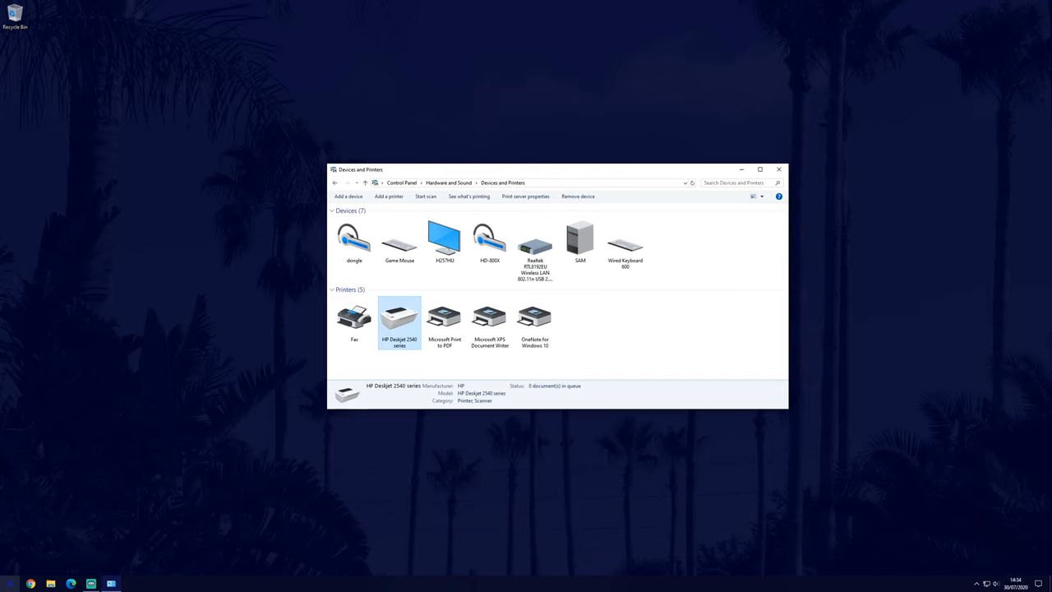
Check the HP Deskjet 2540 in Settings' Printers & scanners list, then close Settings
click(10, 583)
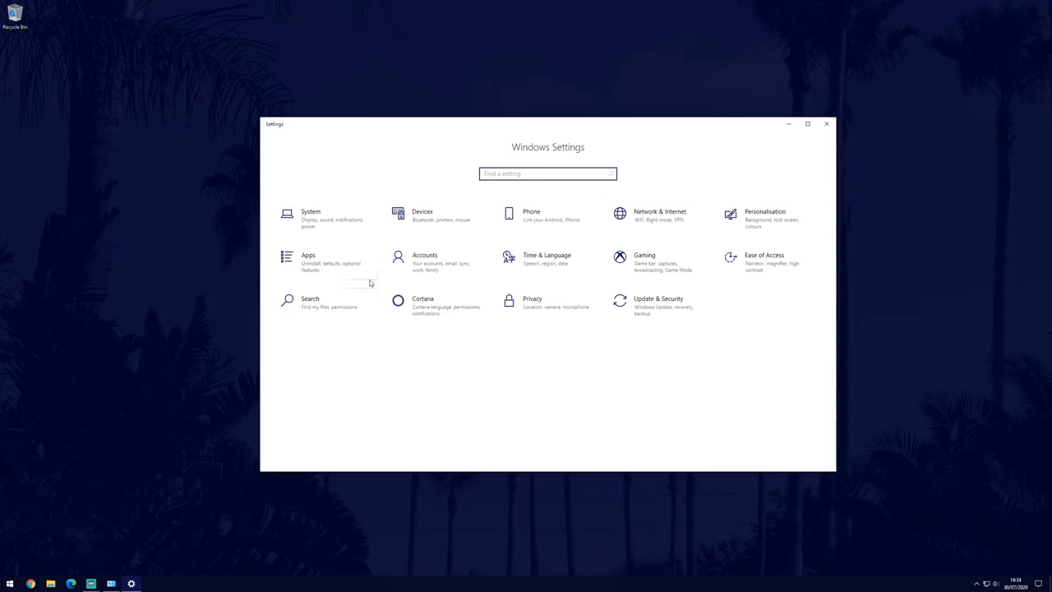
click(422, 214)
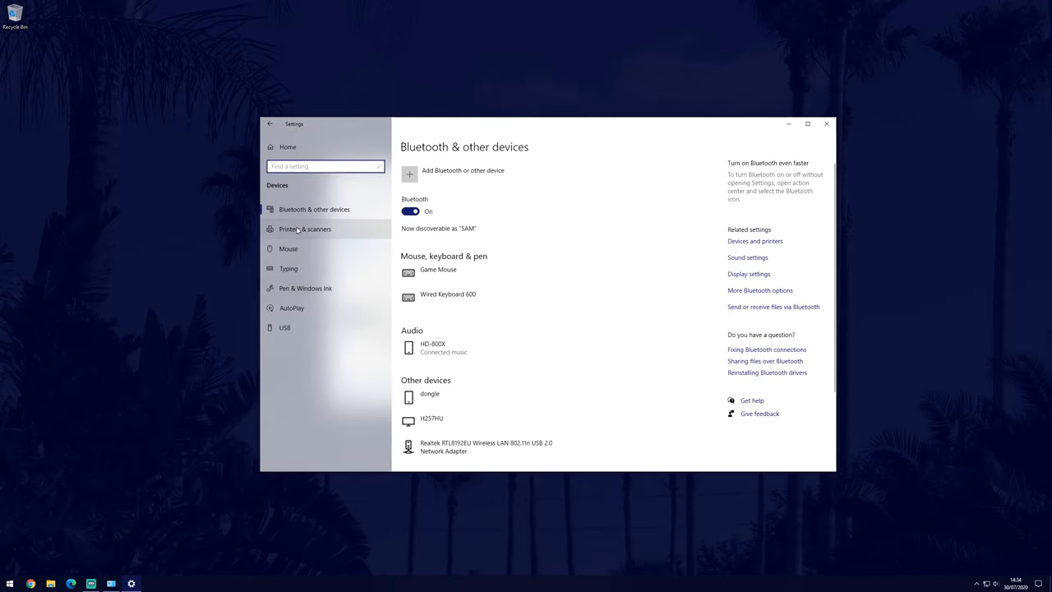
click(305, 228)
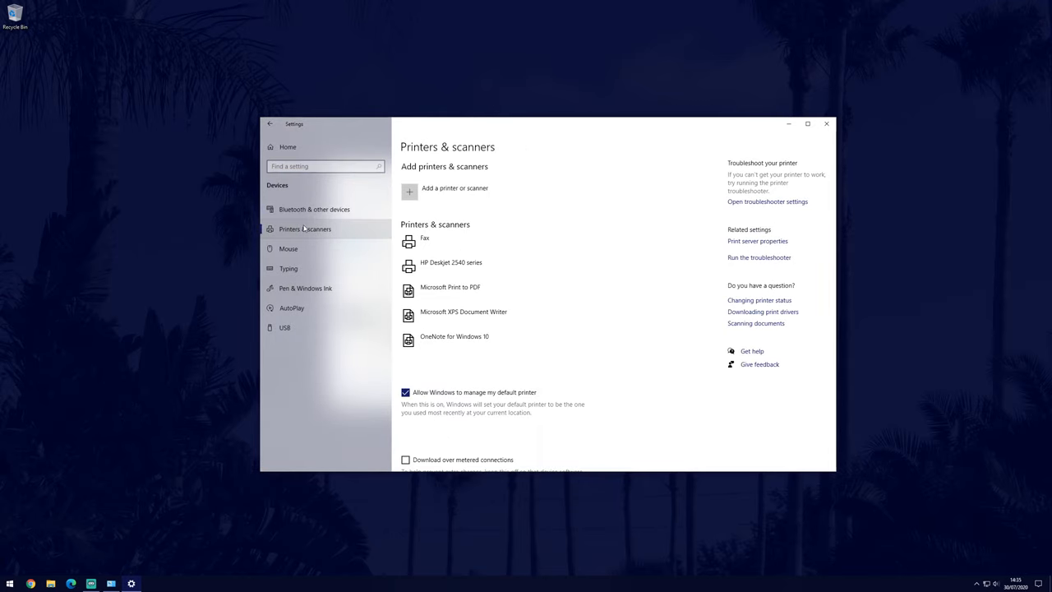
mouse_move(731, 274)
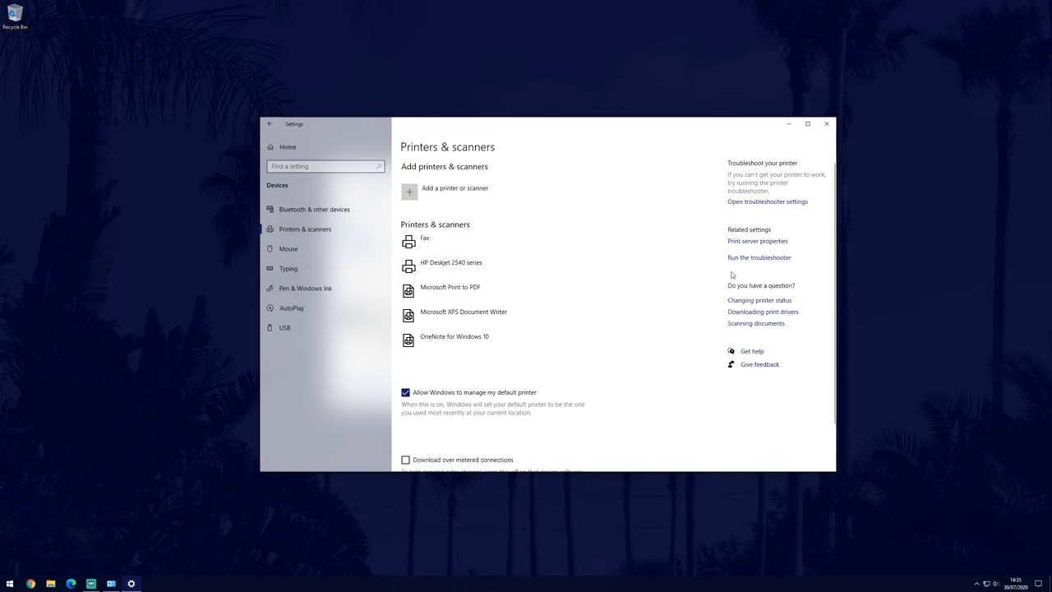
click(759, 257)
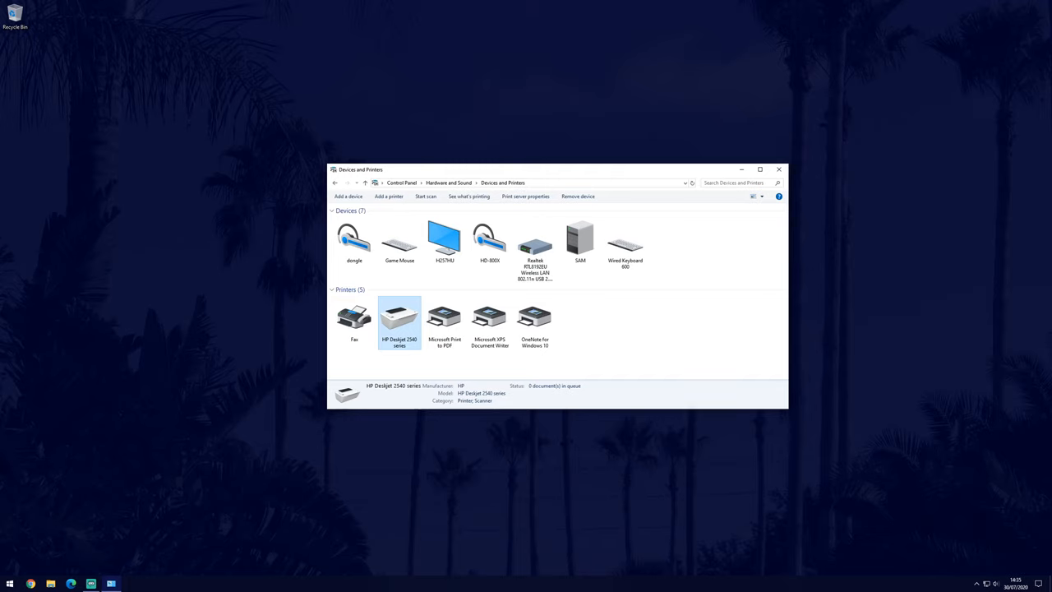
Remove the HP Deskjet 2540 series device, confirm with Yes, and watch for its reinstall
right_click(398, 318)
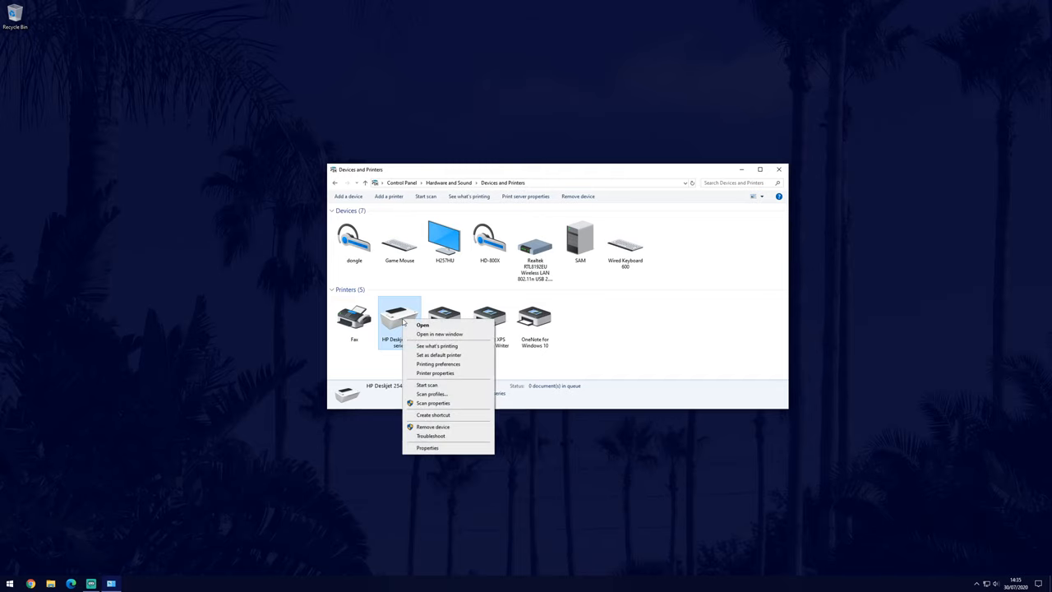
click(433, 426)
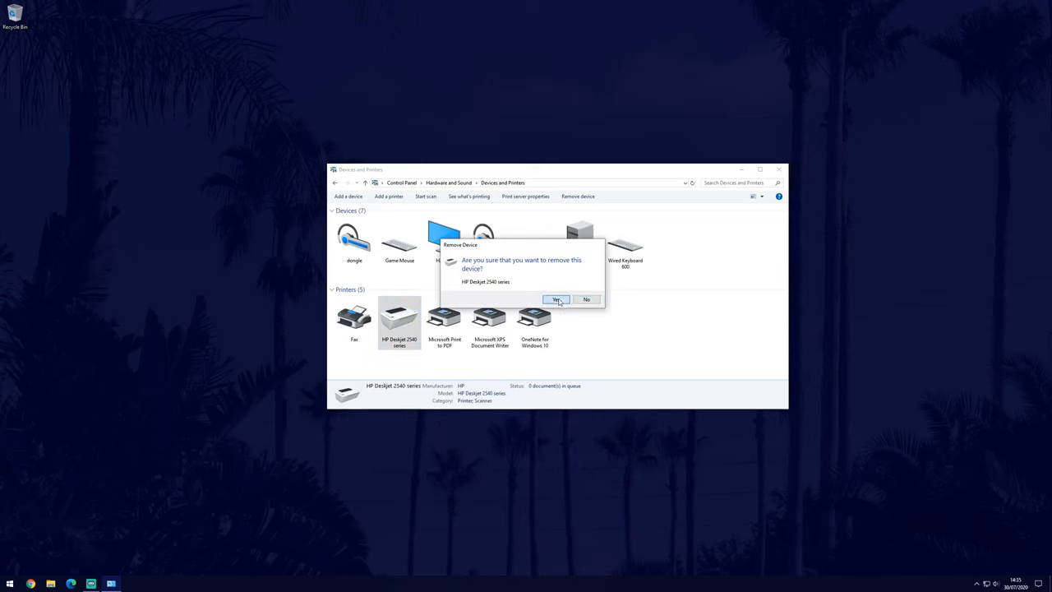
click(556, 299)
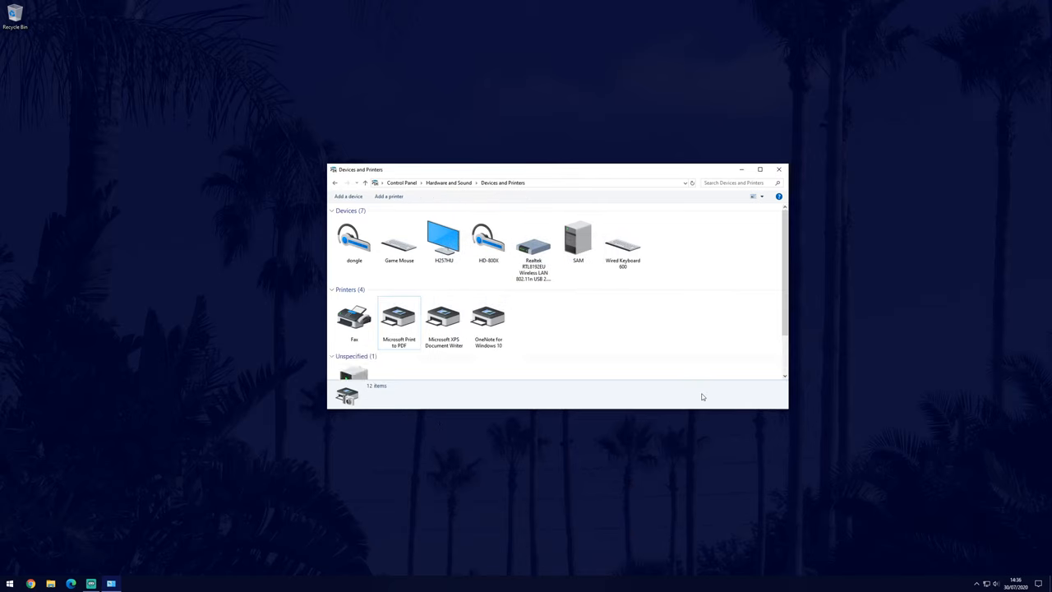
scroll(down, 3)
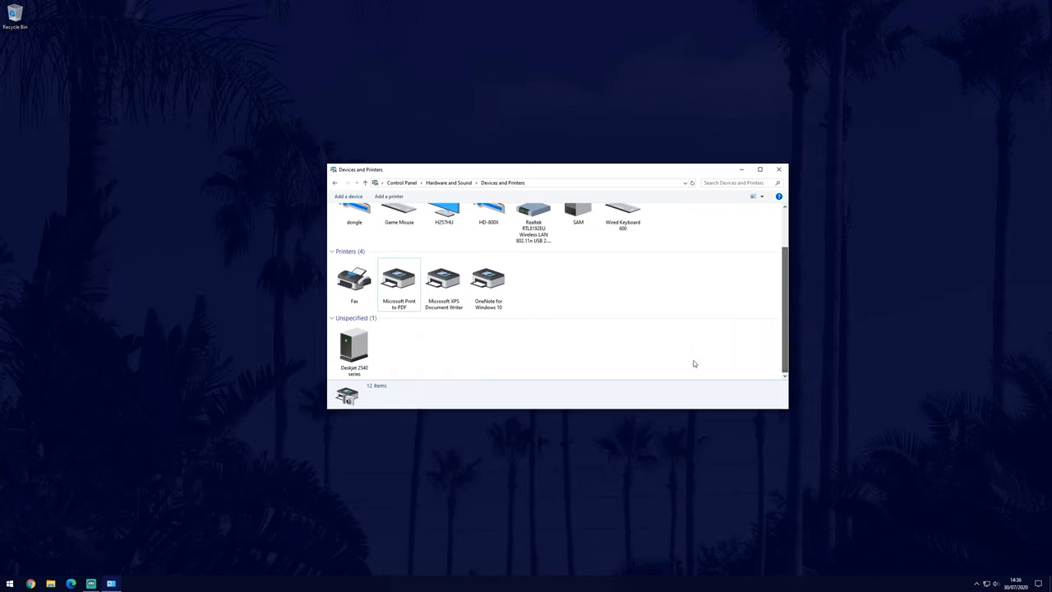
mouse_move(353, 345)
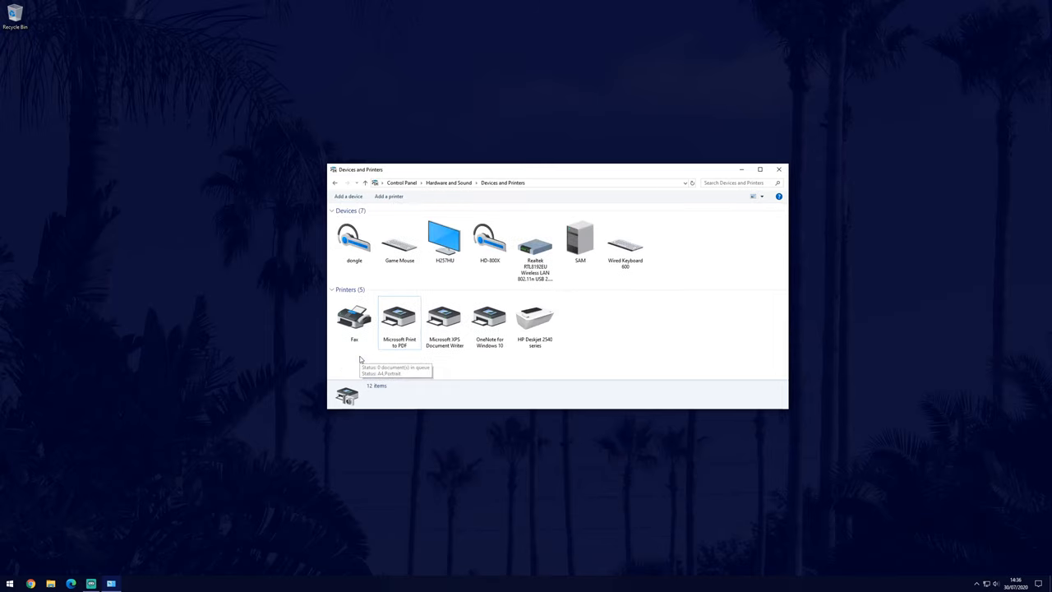
Select the reinstalled HP Deskjet 2540 series icon under Printers
click(535, 319)
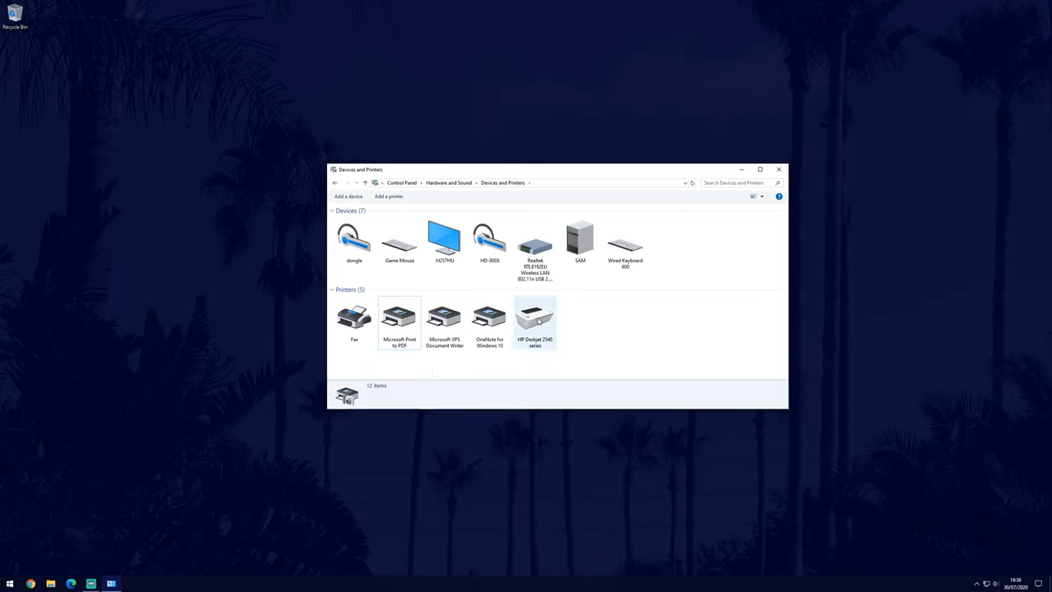
click(535, 319)
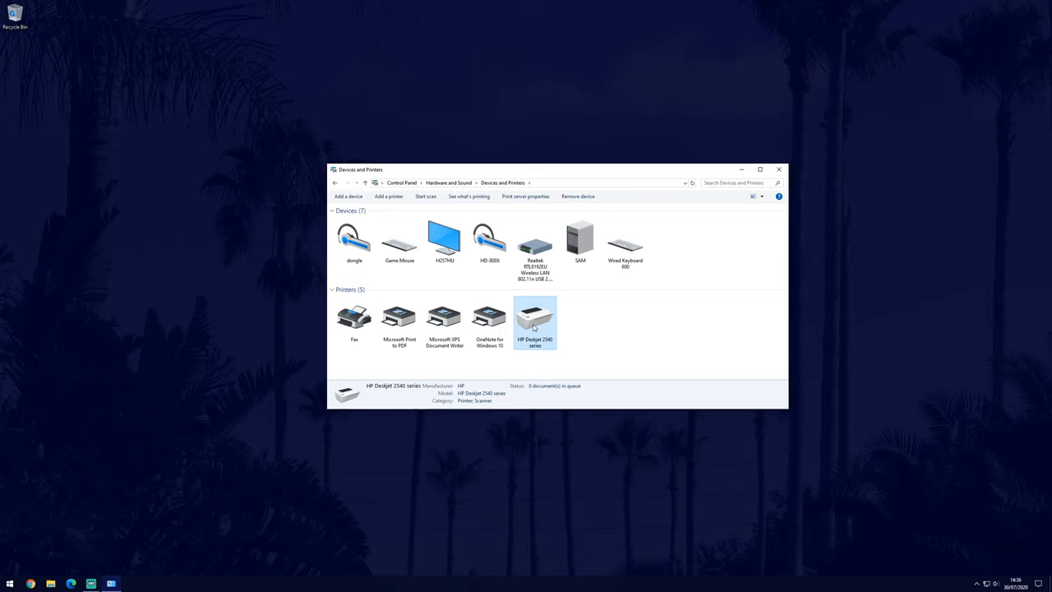
right_click(535, 319)
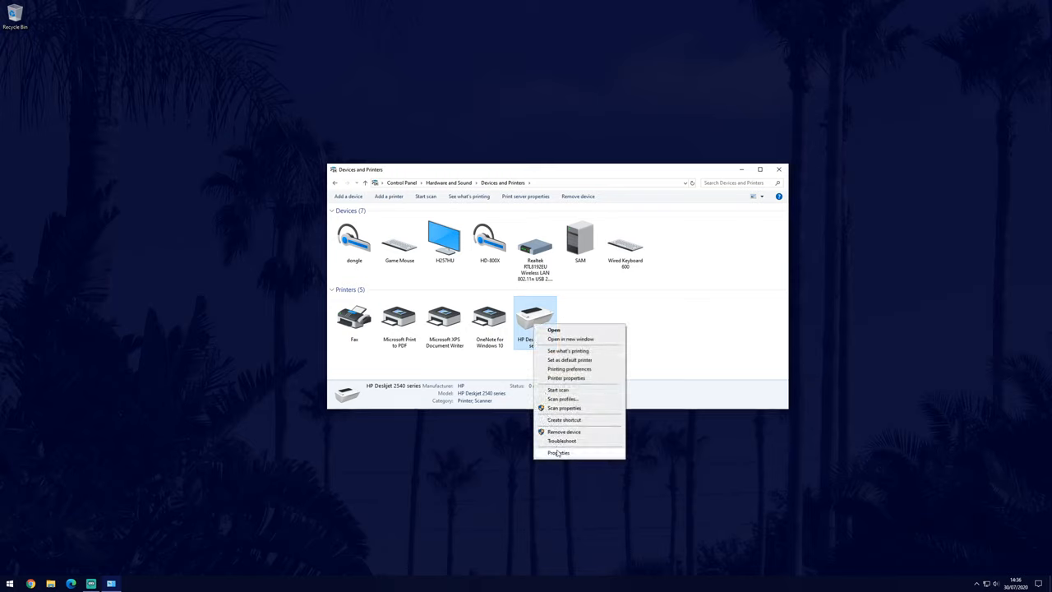
click(558, 452)
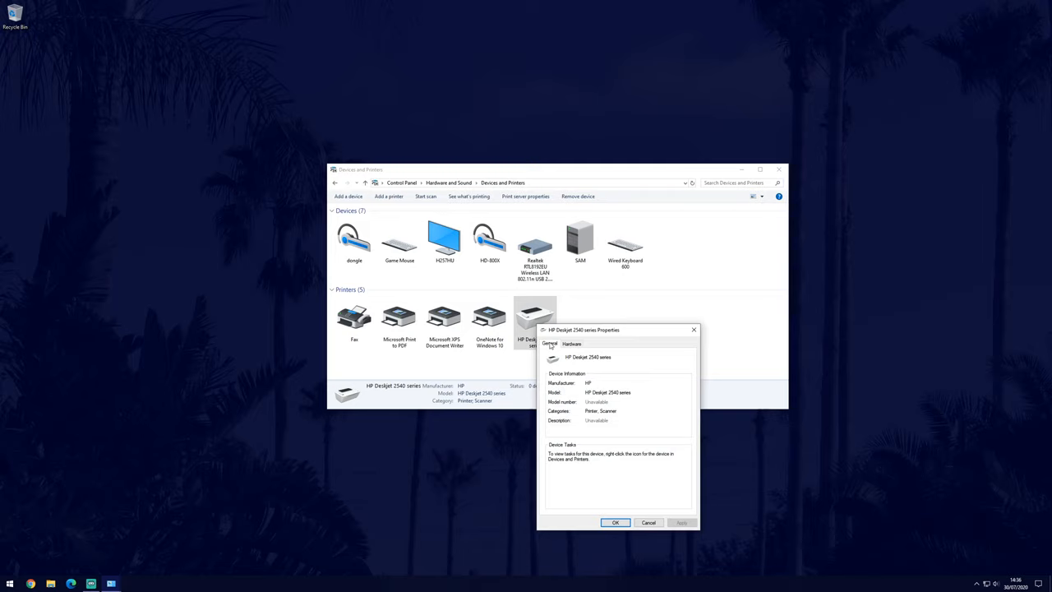
click(571, 343)
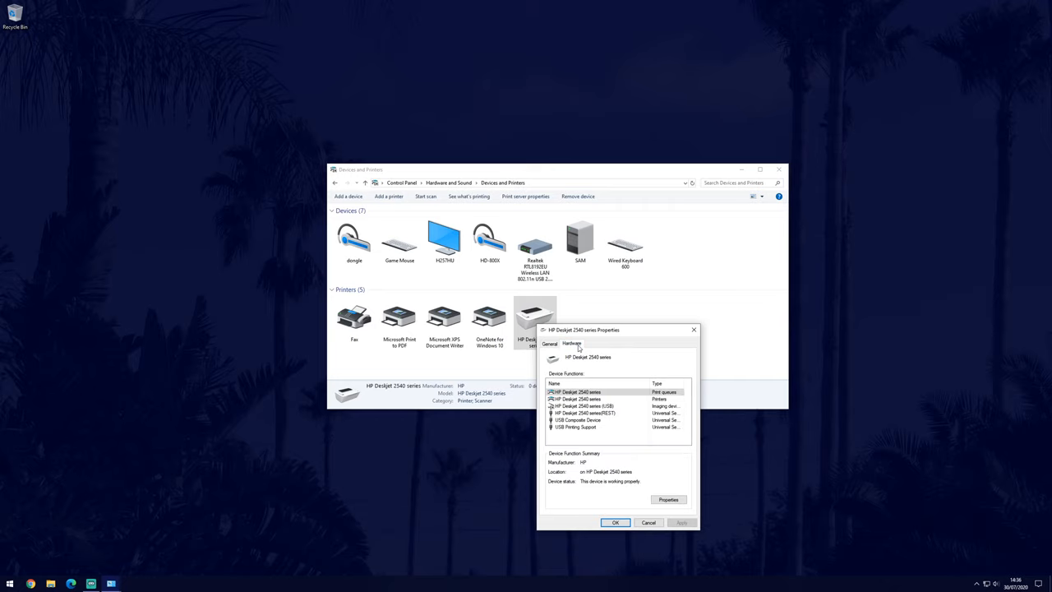
click(575, 392)
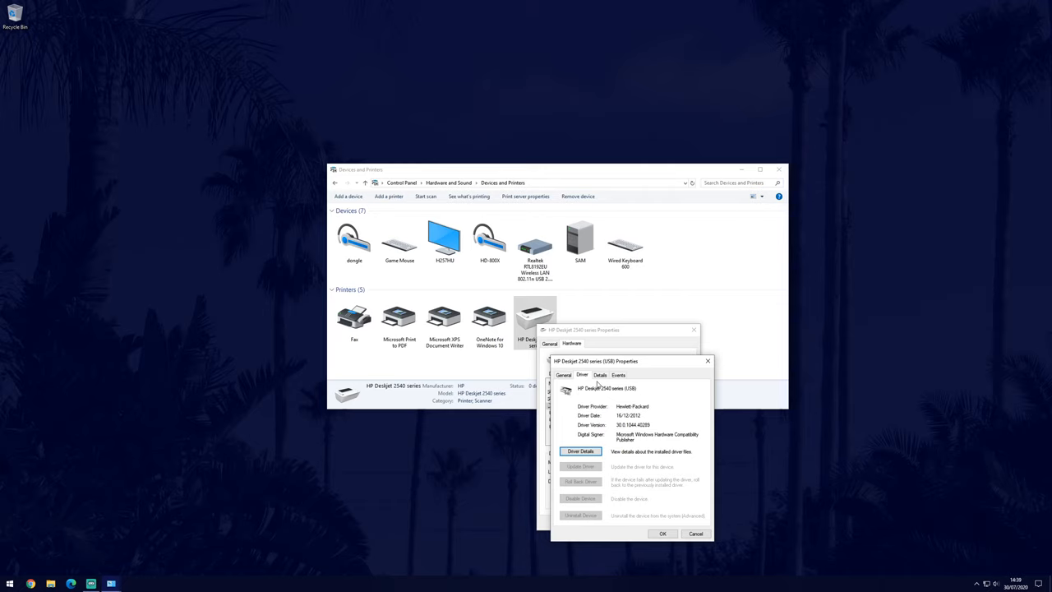
mouse_move(833, 497)
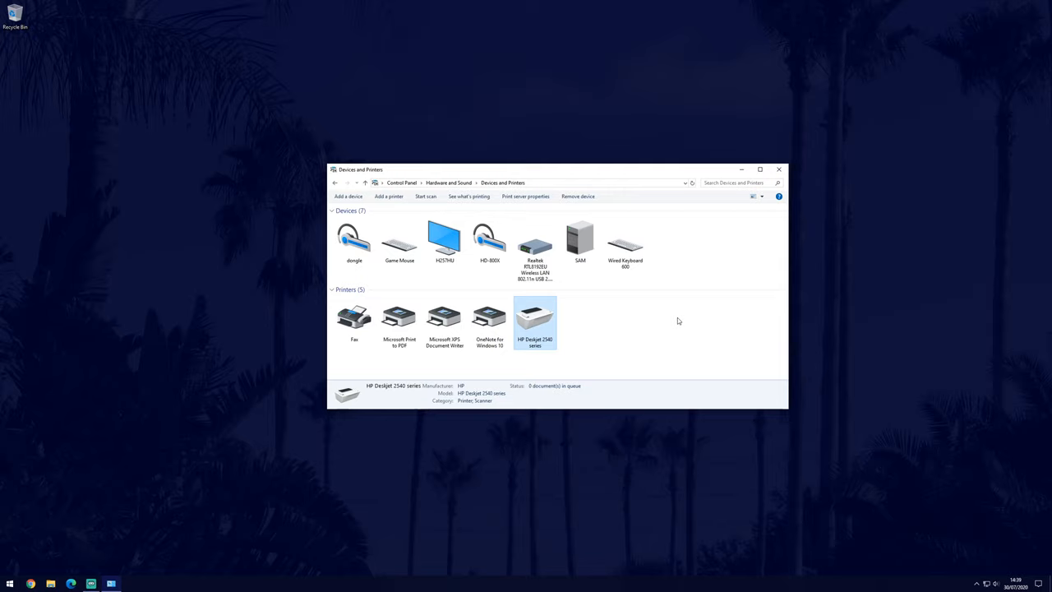
click(778, 170)
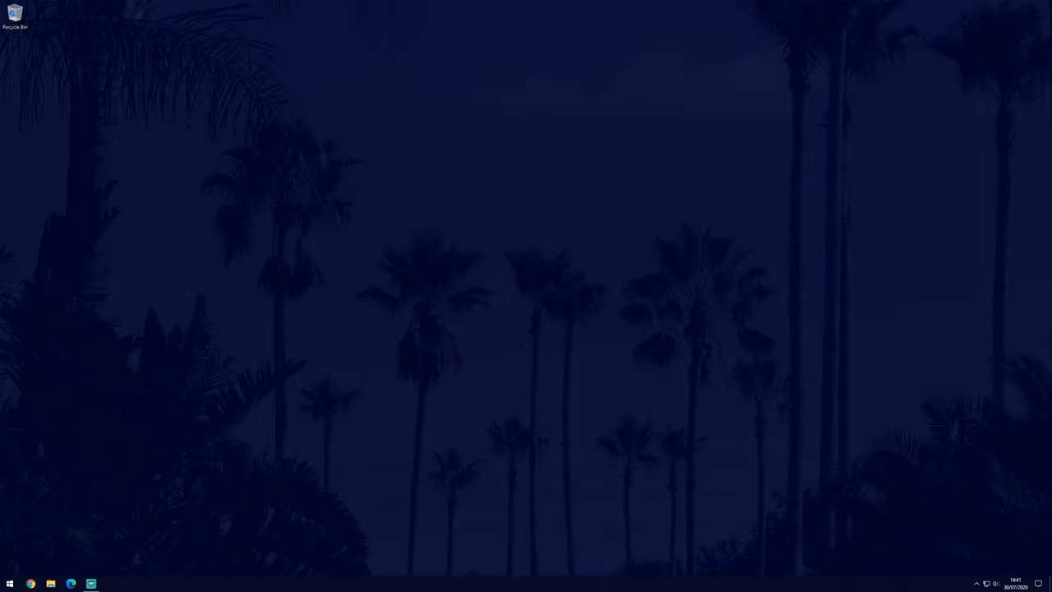
Launch Services via a 'services' search and stop the Print Spooler service
text(services)
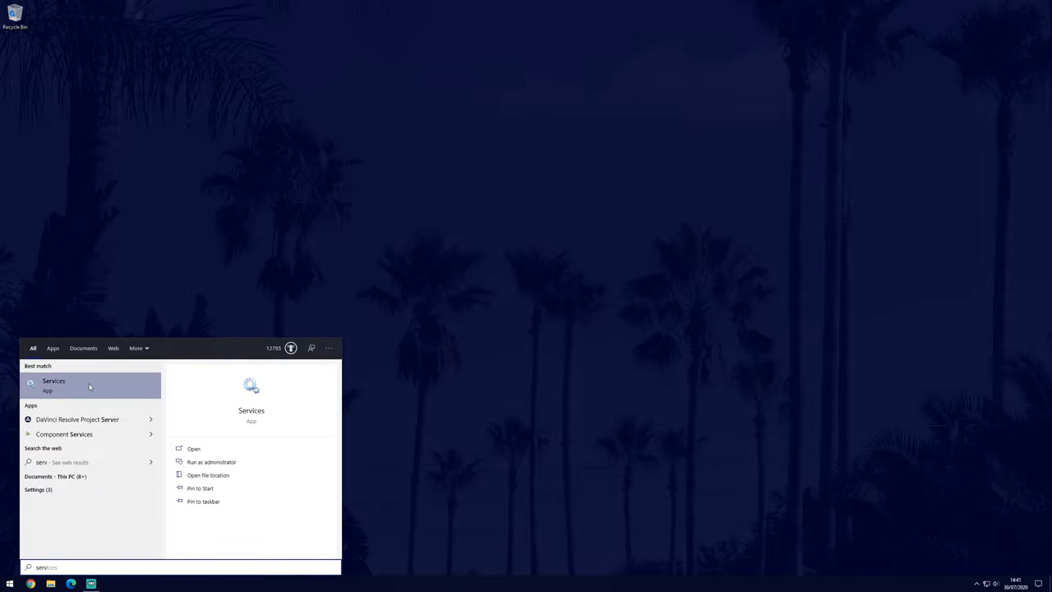
click(53, 381)
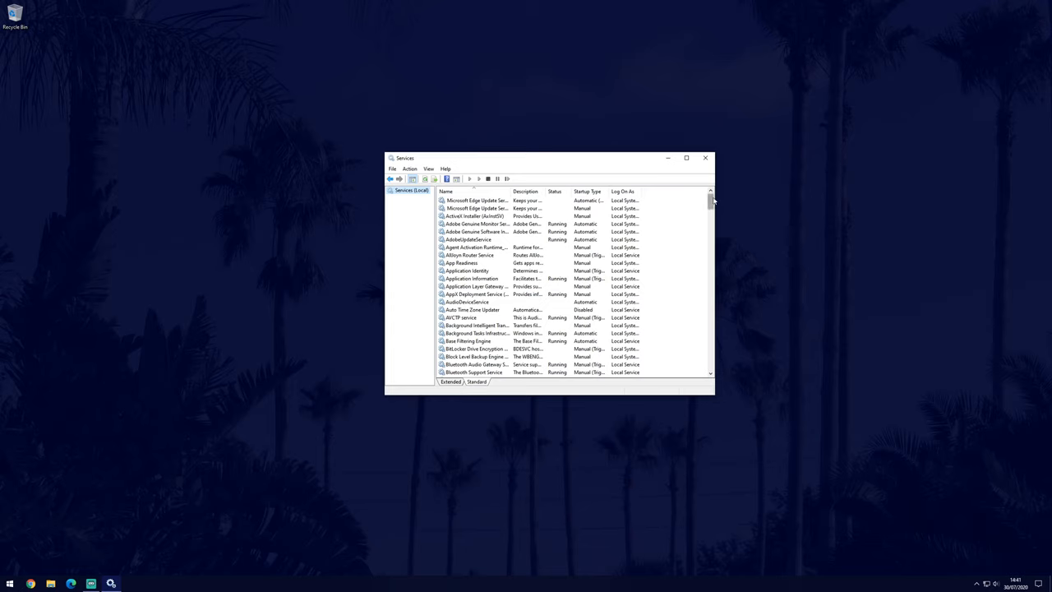
scroll(down, 3)
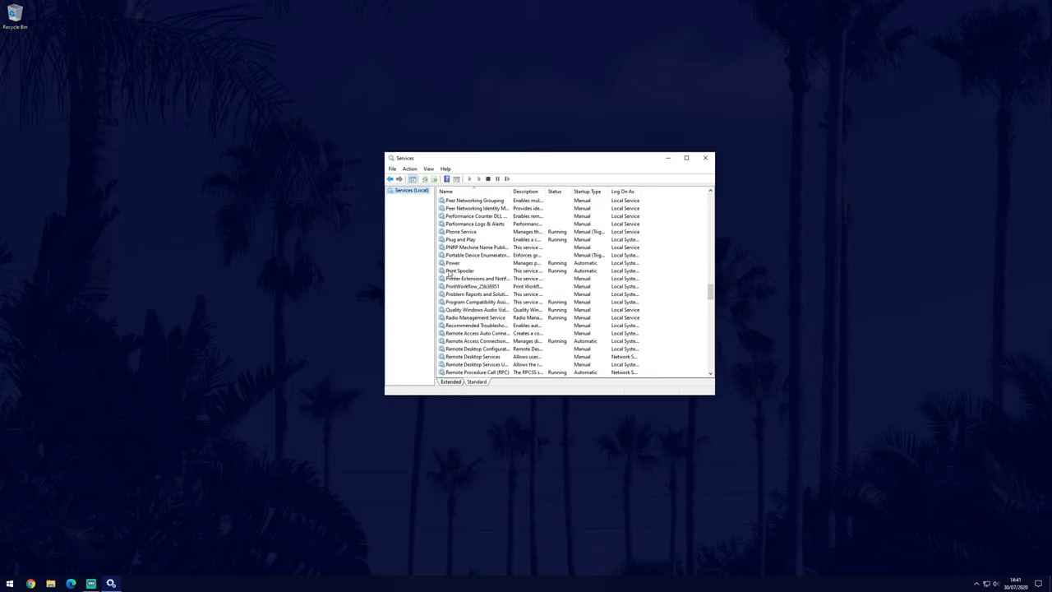
double_click(459, 271)
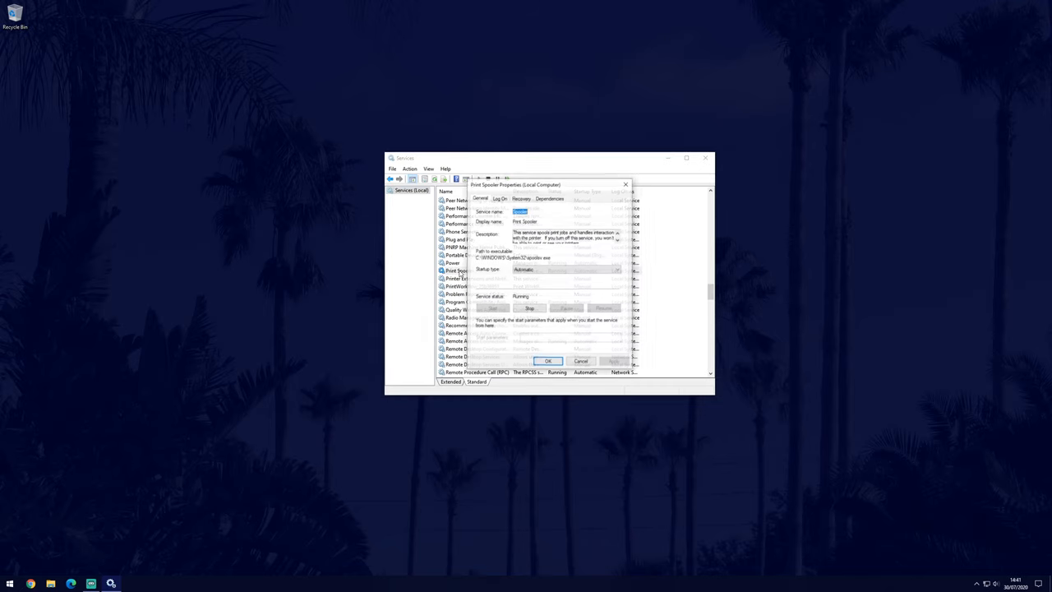
click(530, 309)
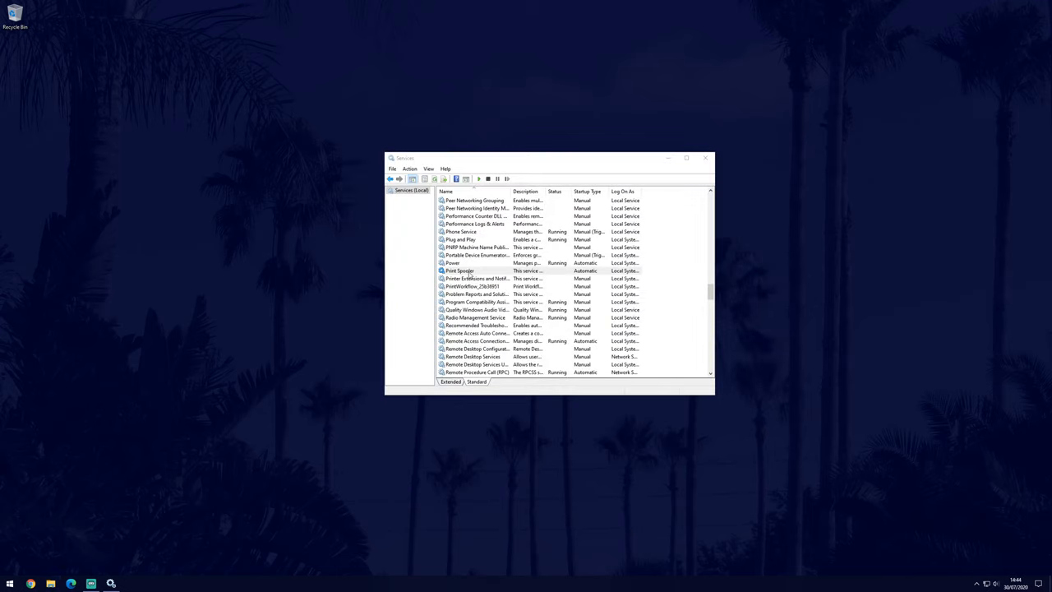
Reopen Print Spooler's properties and start the service again
double_click(460, 271)
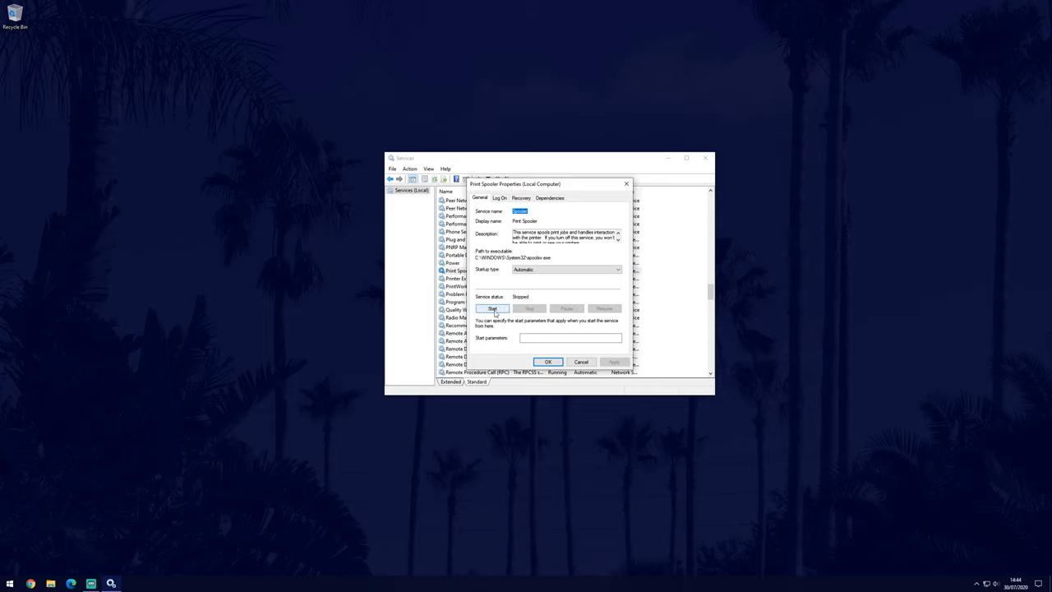
click(493, 308)
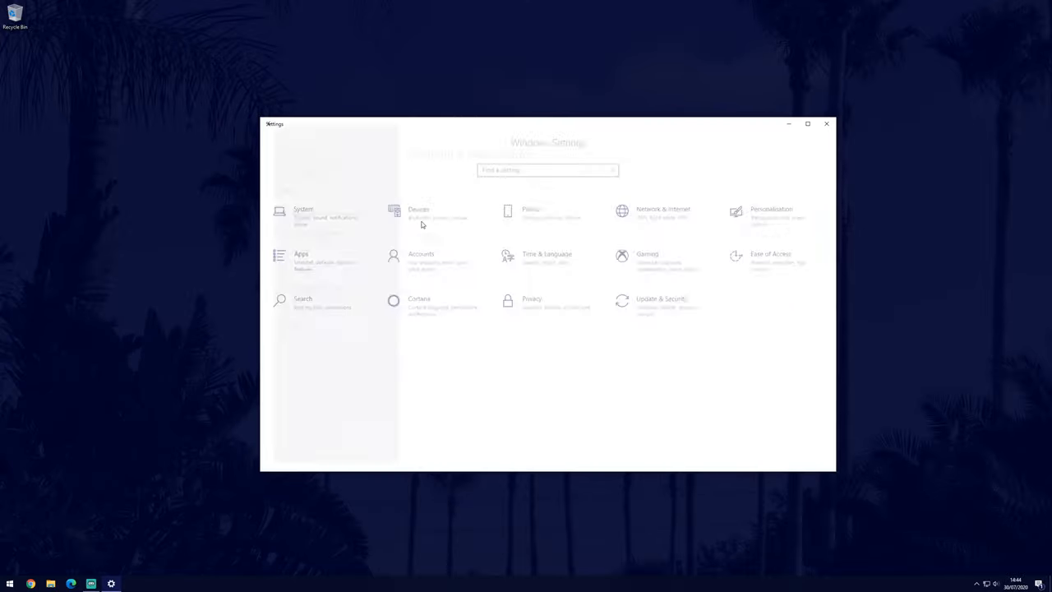
Open the HP Deskjet 2540 queue from Printers & scanners and set it as default printer
click(418, 212)
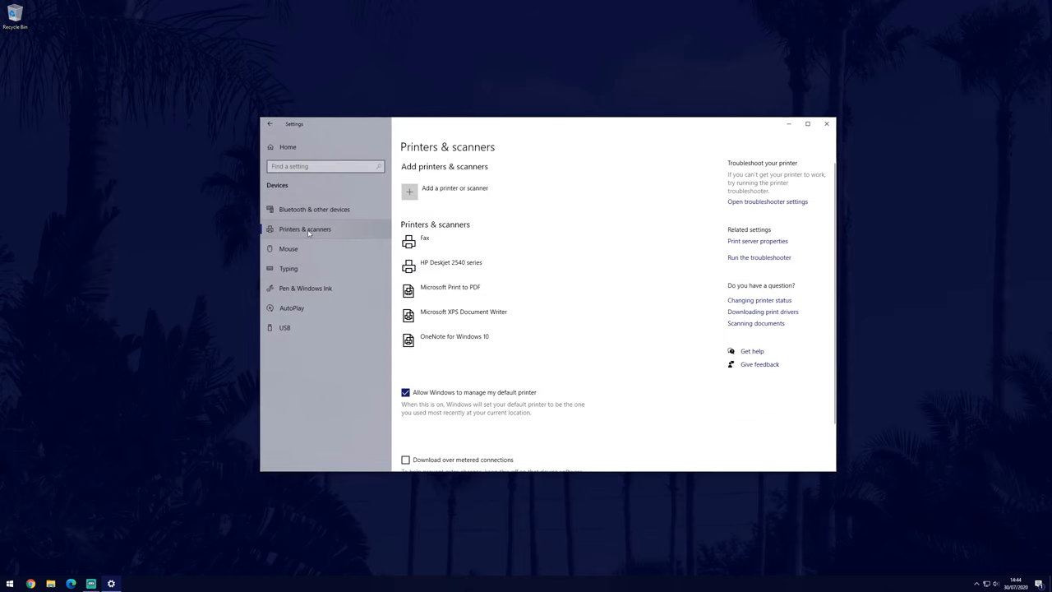
click(450, 263)
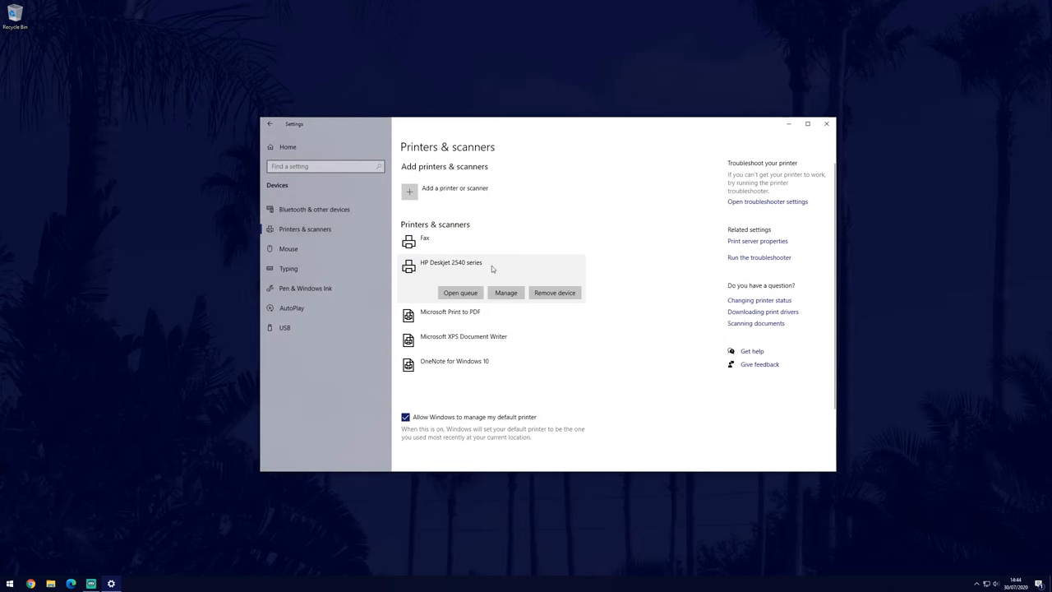
click(460, 292)
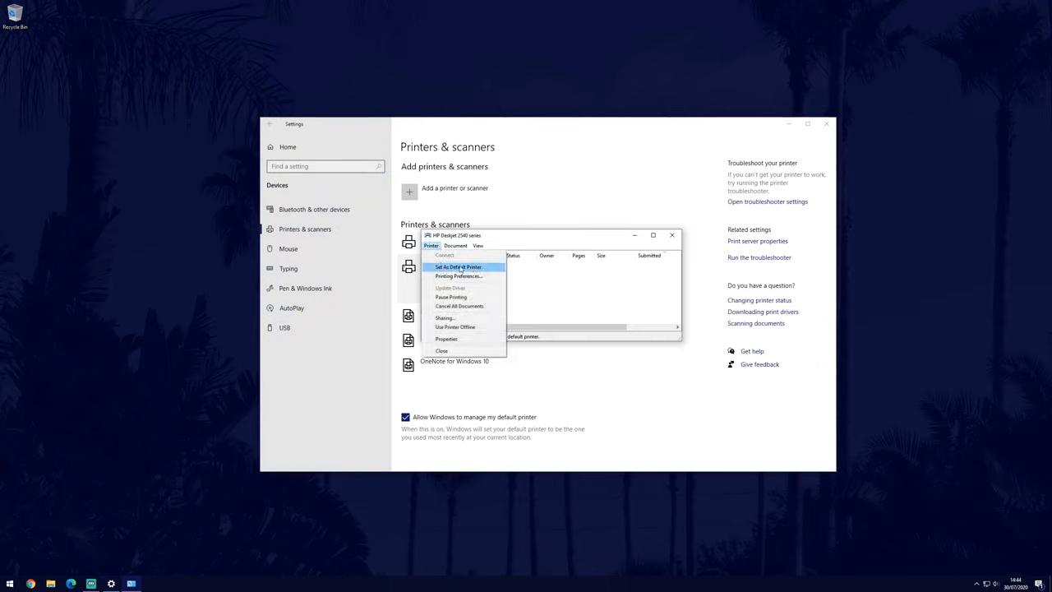
click(457, 267)
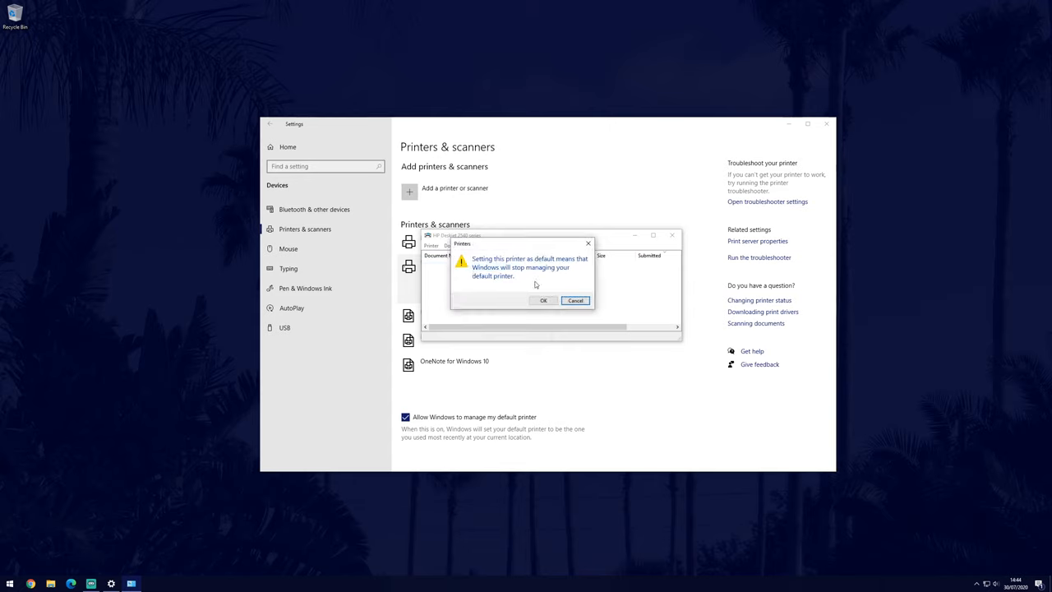
click(543, 300)
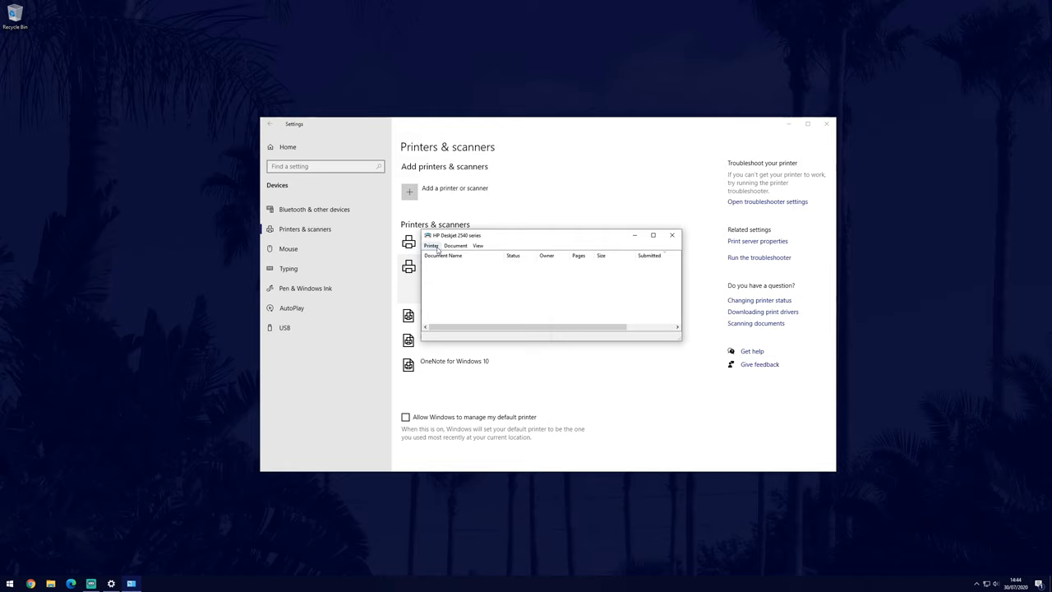
mouse_move(496, 288)
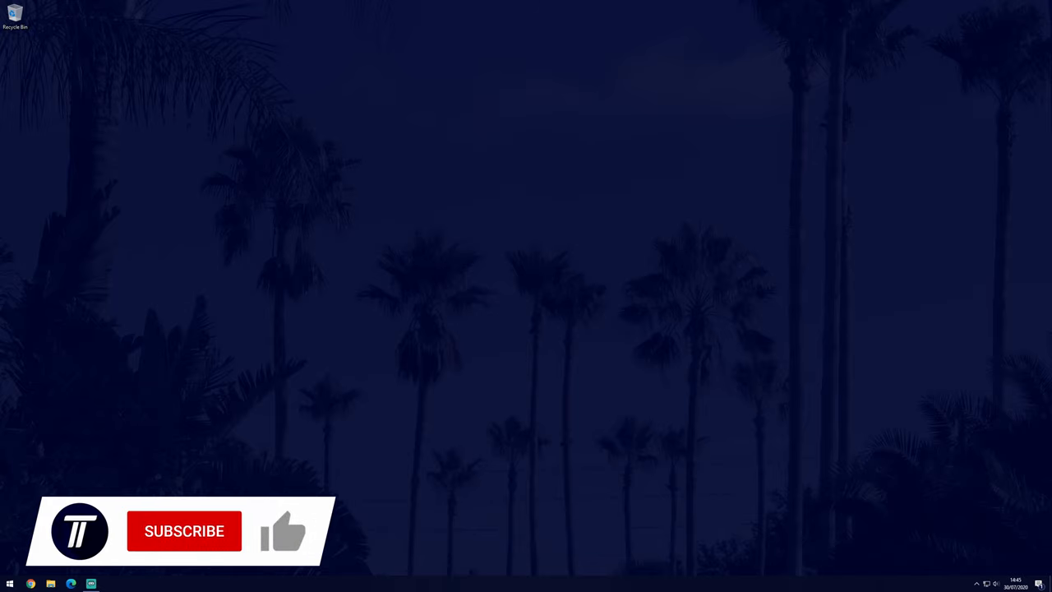
click(184, 532)
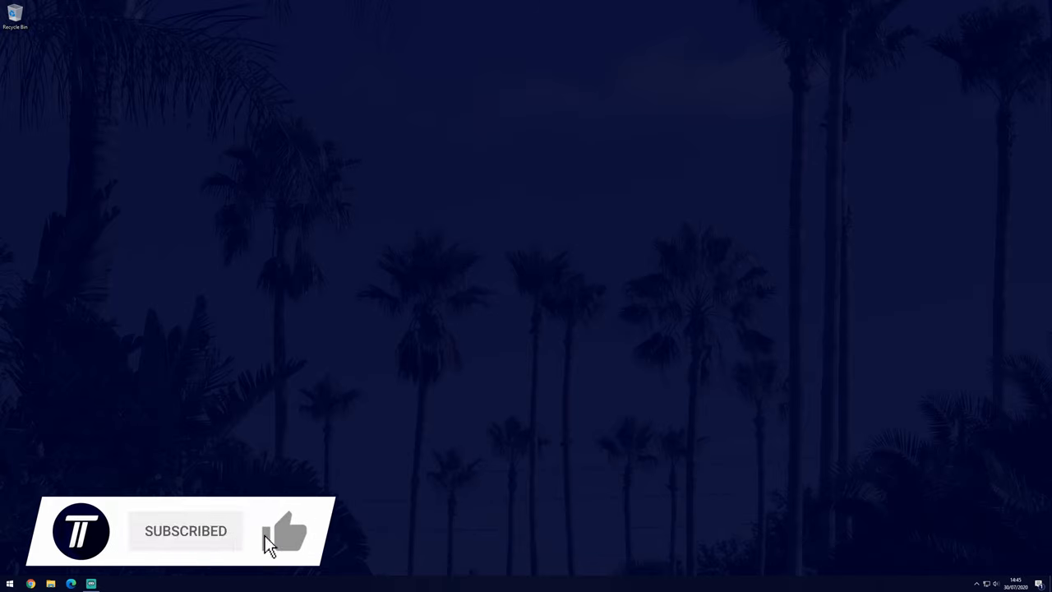
click(283, 530)
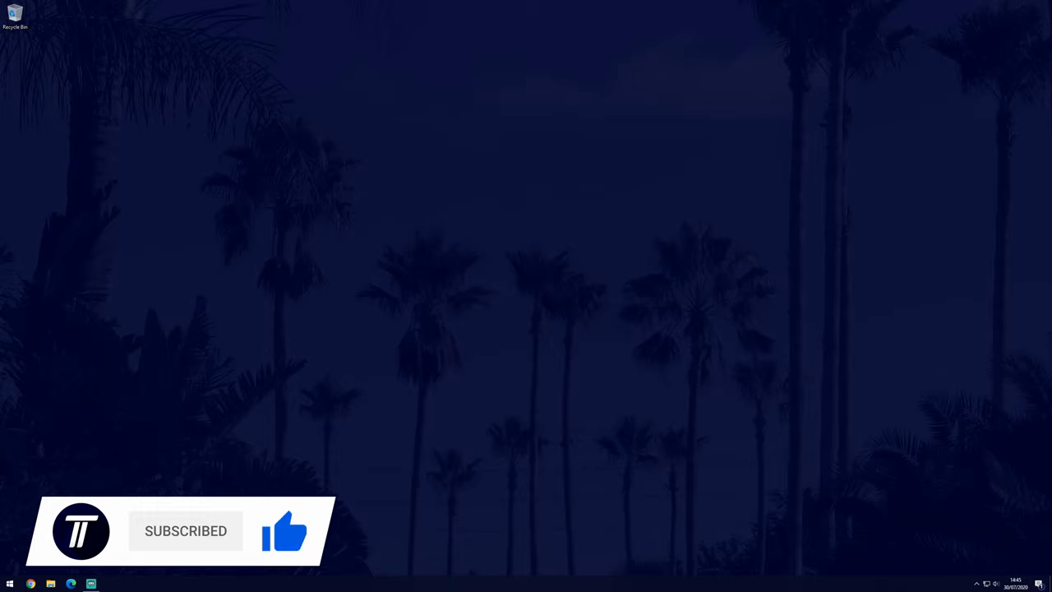